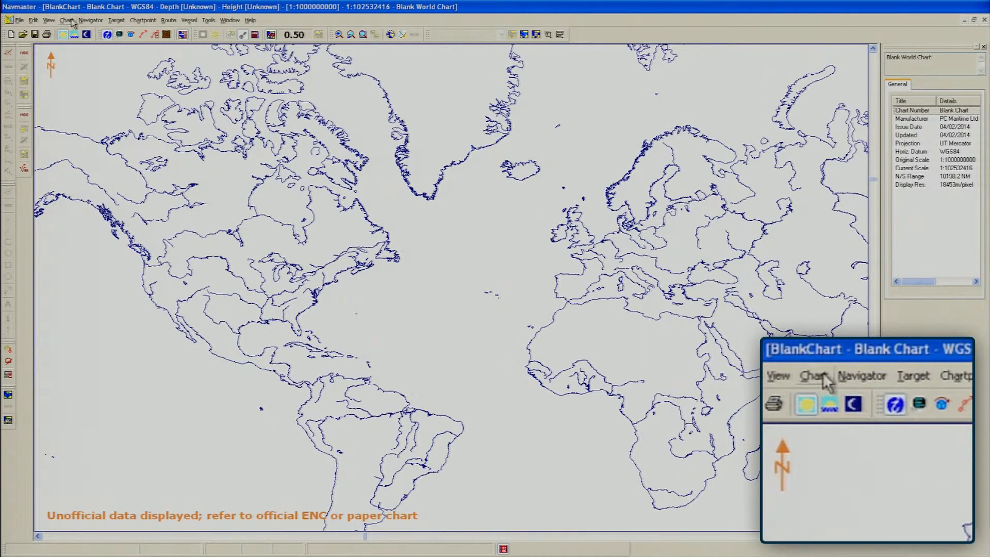
- Open Chart Management from the Chart menu
left_click(67, 20)
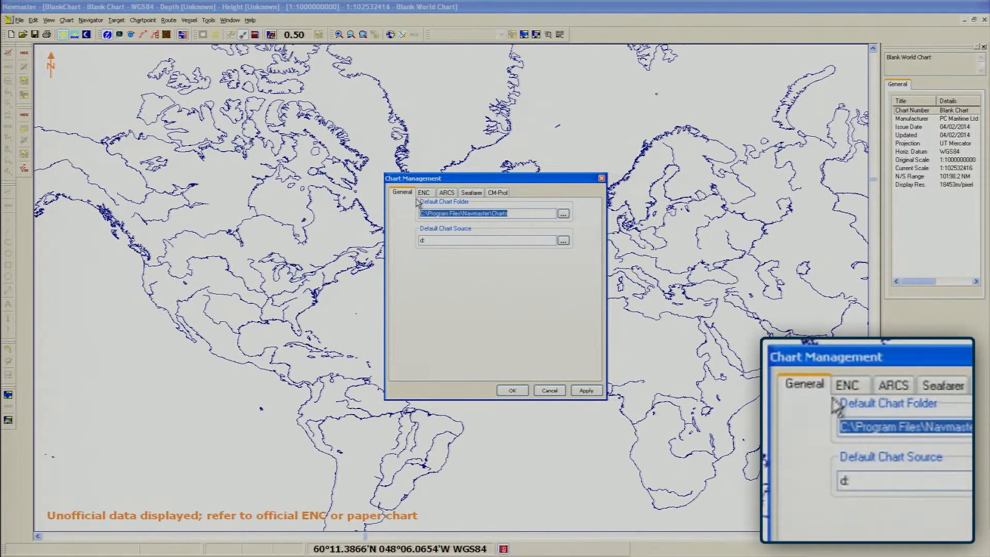
- Show the ENC S-57 Encrypted install page with the [Unassigned] group
left_click(424, 192)
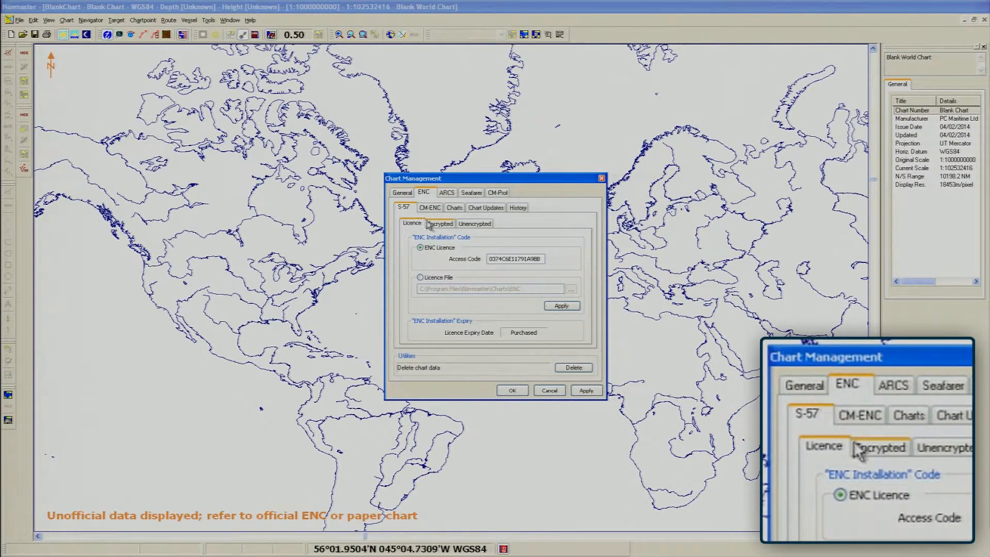
left_click(439, 223)
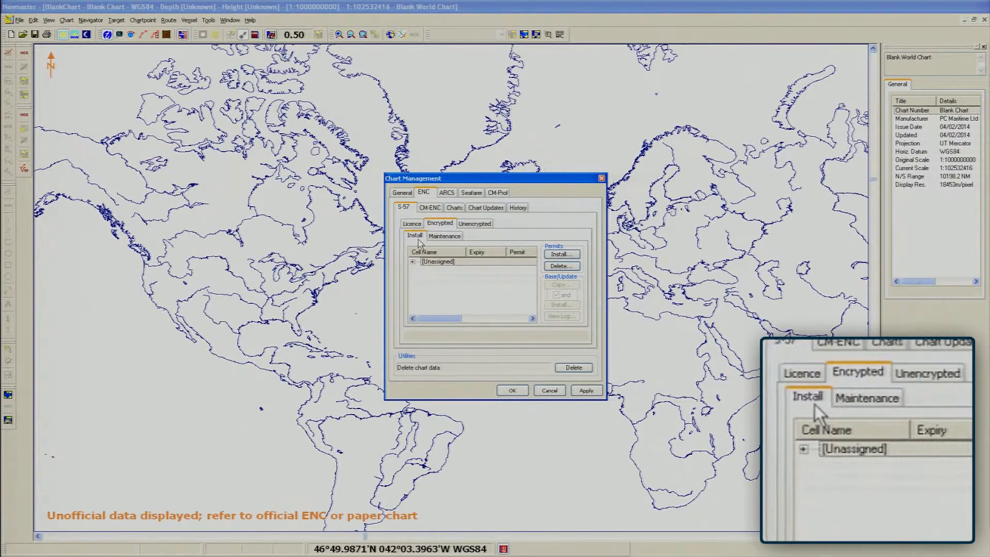
- Select the 1[GB] group under [Unassigned] and start a single exchange set base install
left_click(413, 261)
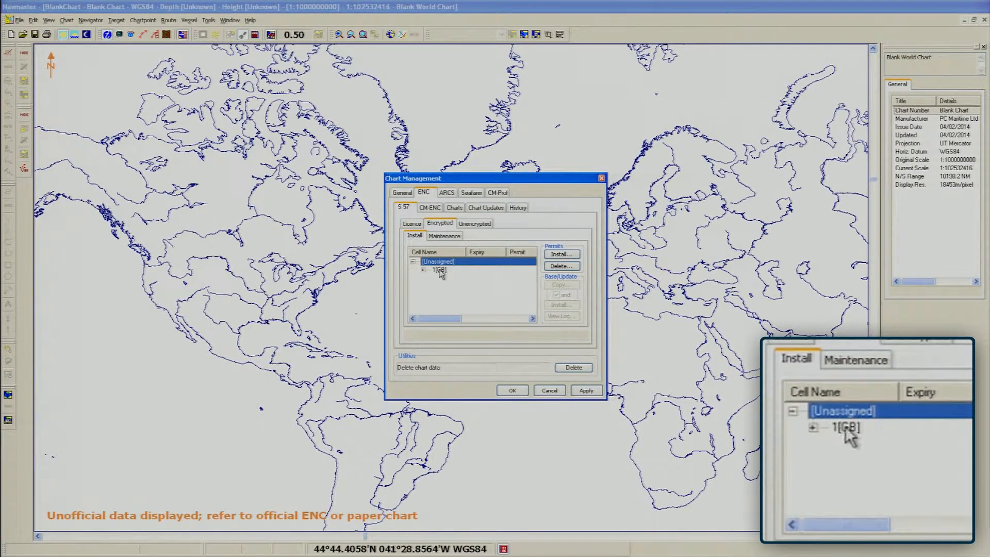
left_click(440, 269)
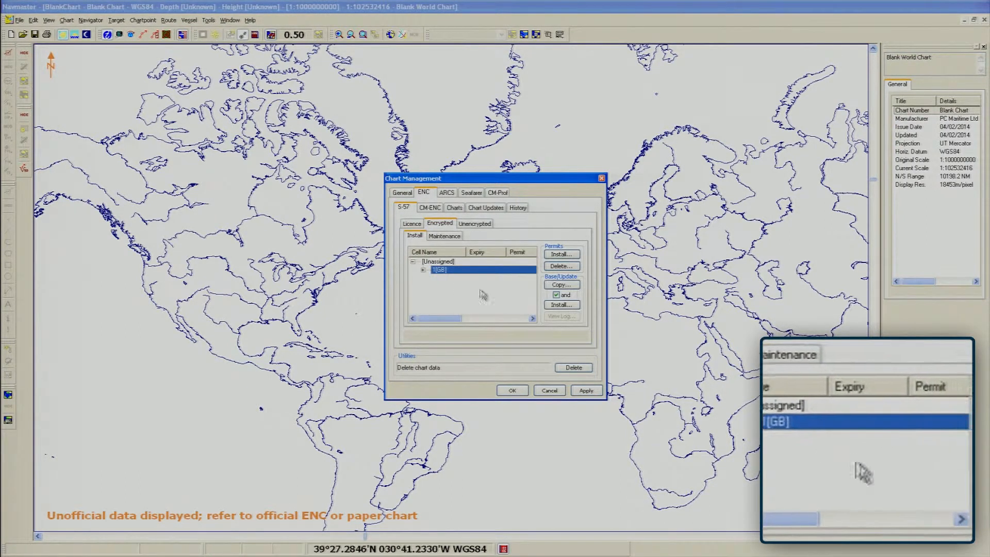
left_click(560, 254)
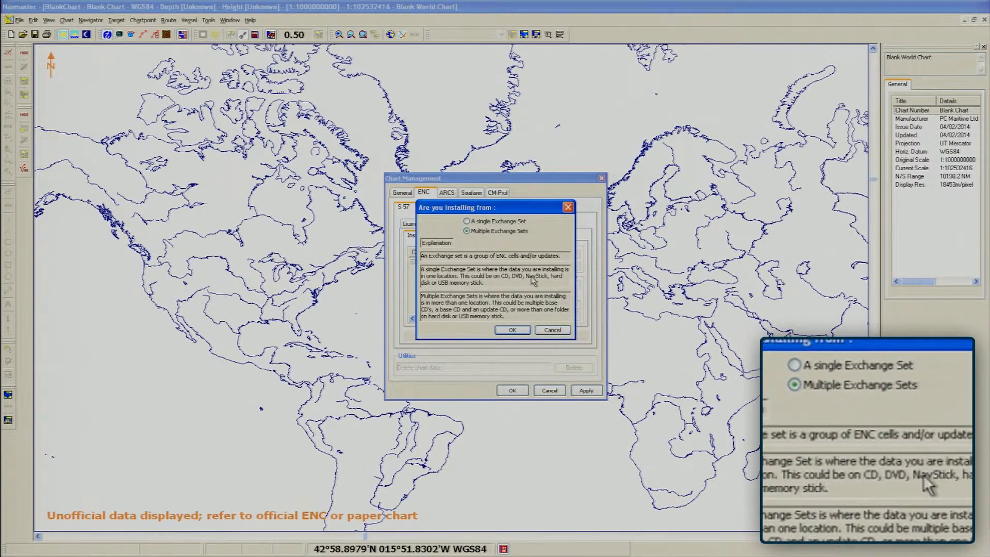
left_click(467, 222)
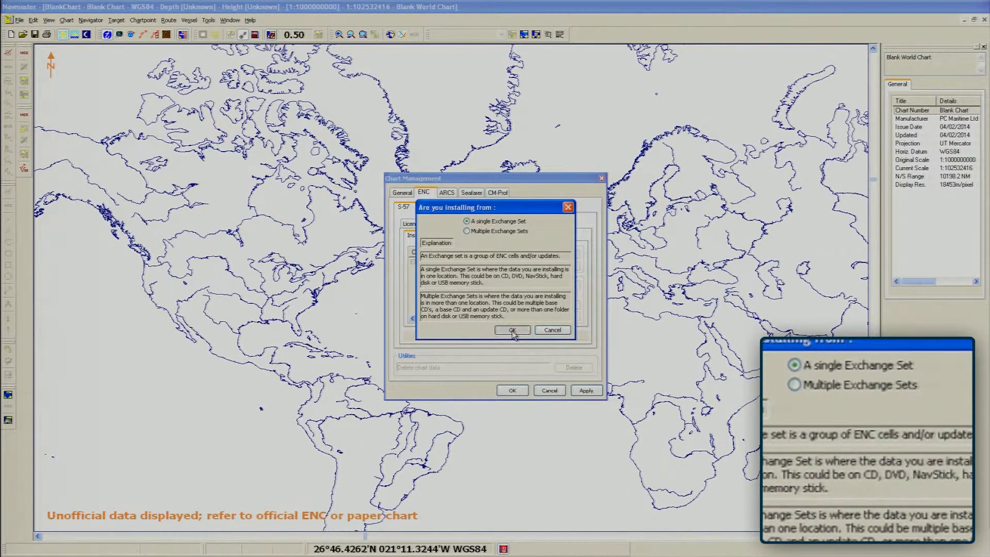
left_click(512, 330)
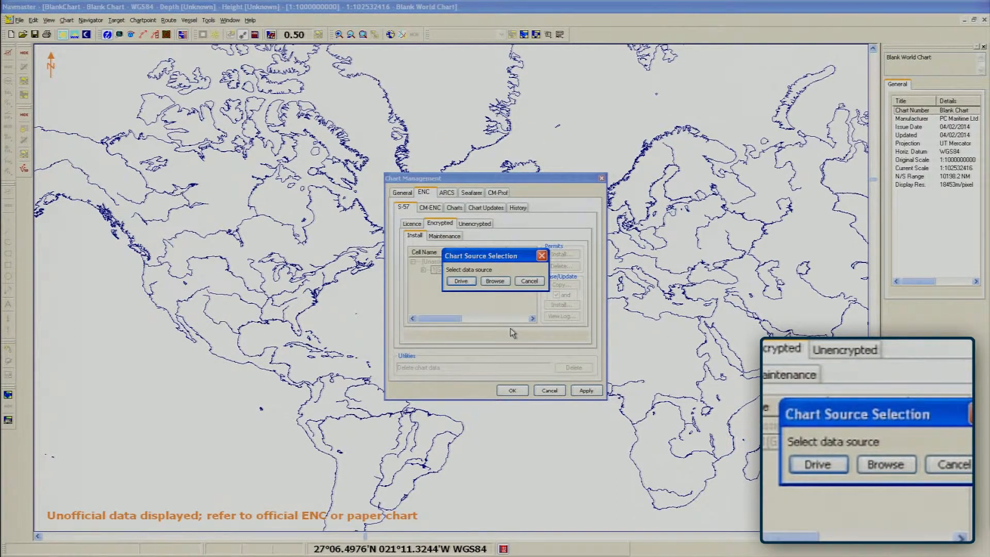
- Choose the disc drive as chart source and confirm the base disc to copy Volume 1
left_click(461, 280)
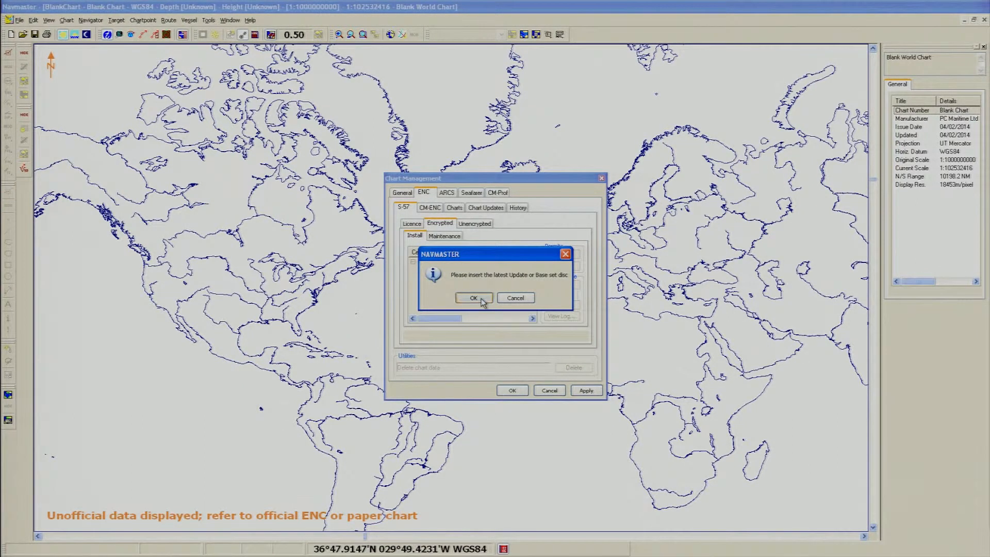
left_click(473, 298)
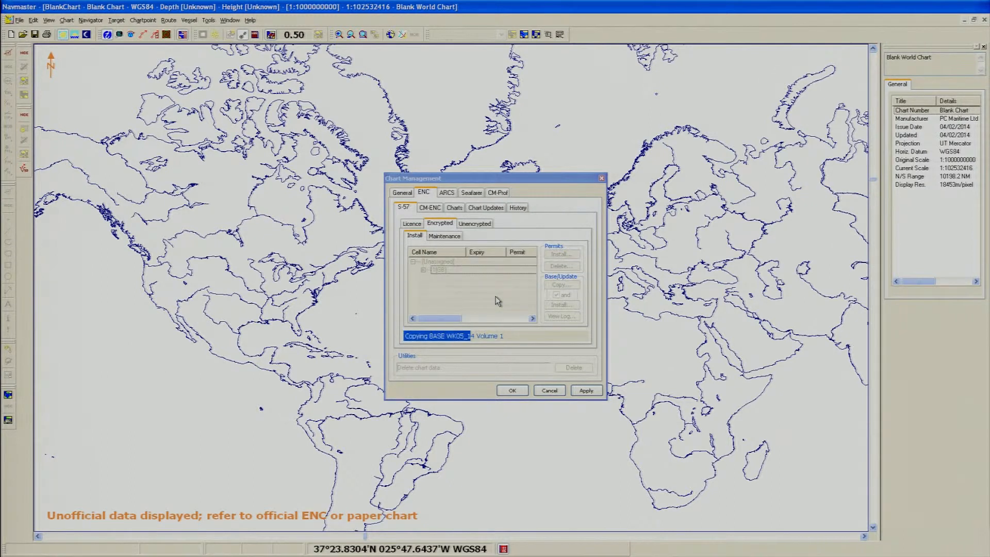